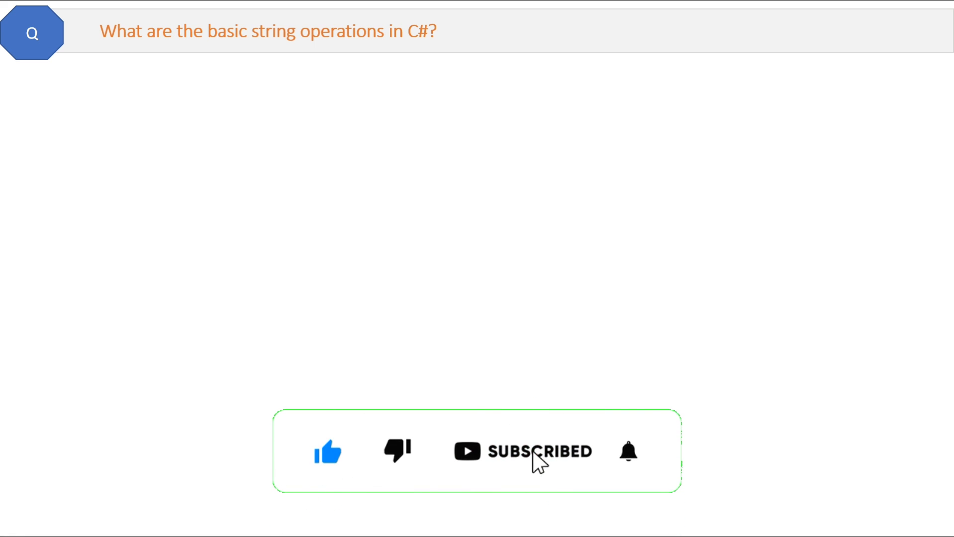
# - Reveal the string operation explanations and circle the Replace example's output in red ink
pyautogui.click(628, 453)
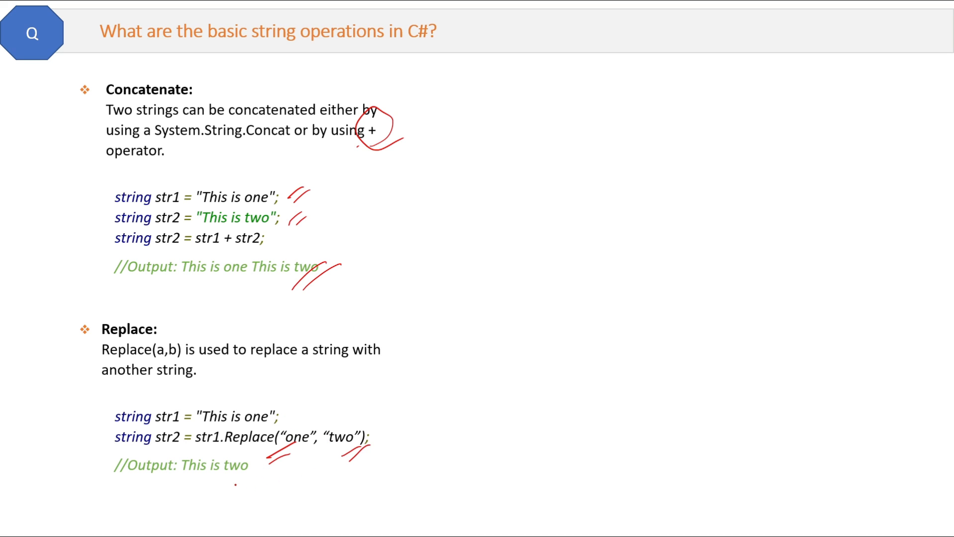
pyautogui.moveTo(219, 453); pyautogui.dragTo(231, 478)
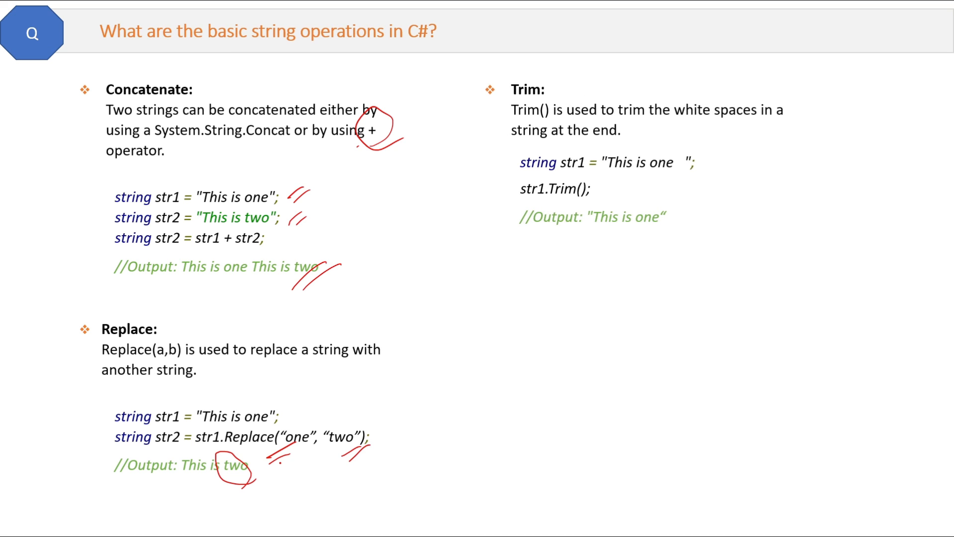
pyautogui.moveTo(688, 128); pyautogui.dragTo(718, 115)
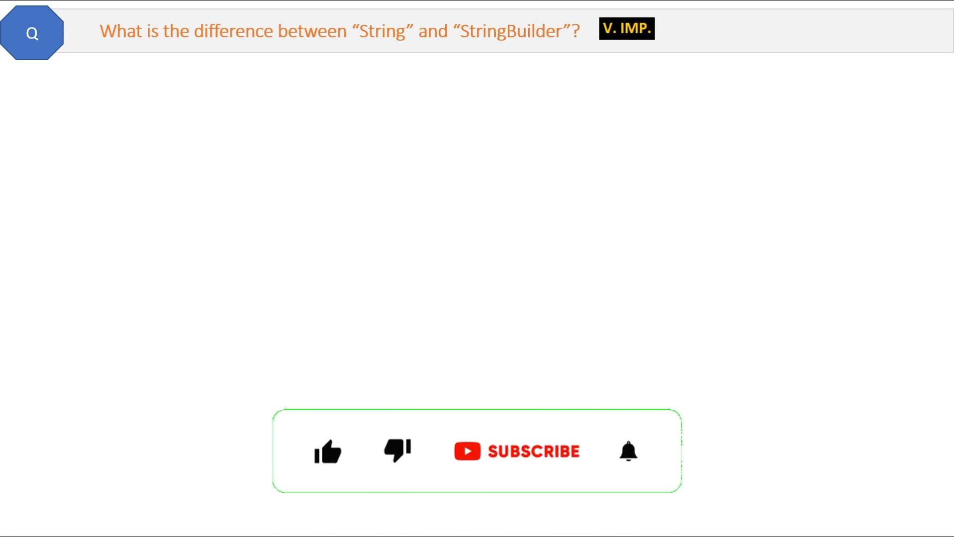
# - Reveal the String code example and mark str1 in both code lines with red ink
pyautogui.click(328, 453)
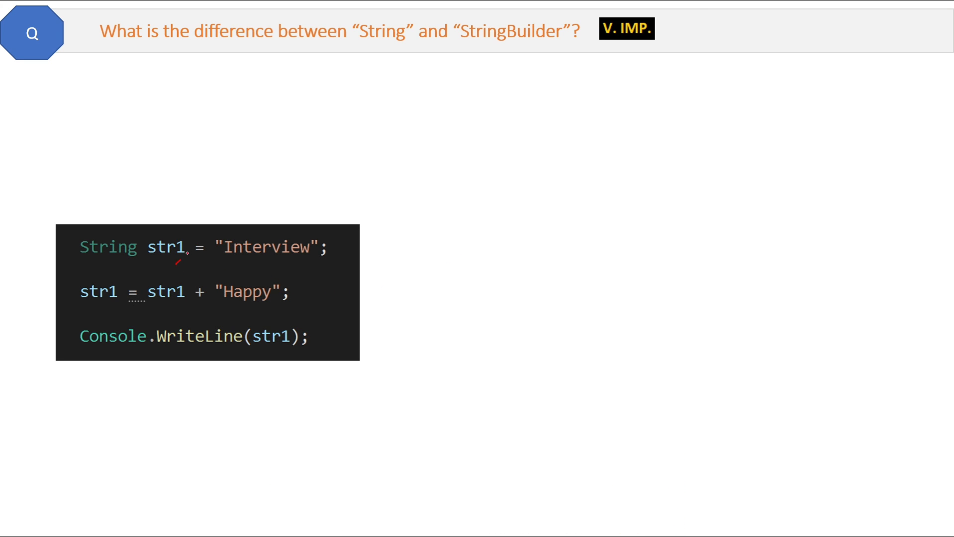
pyautogui.moveTo(176, 265); pyautogui.dragTo(201, 253)
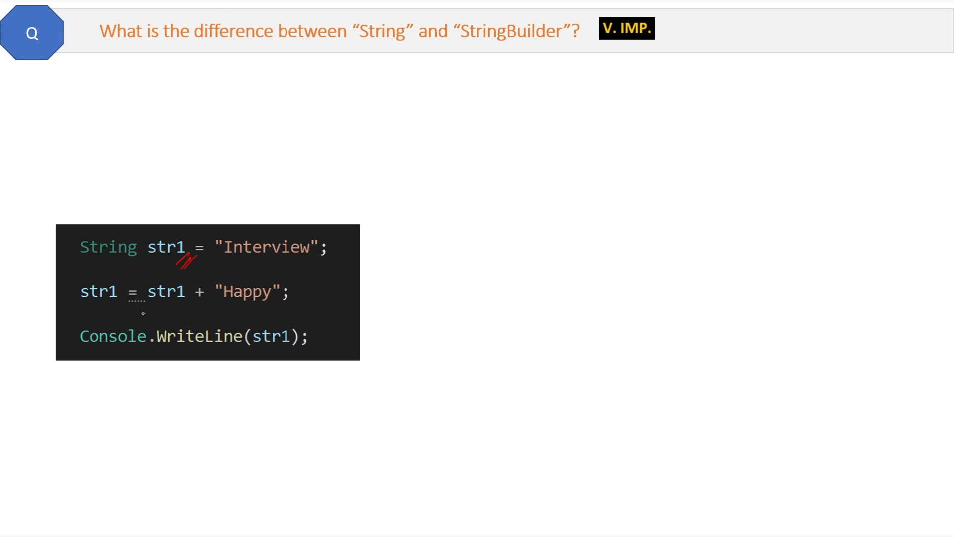
pyautogui.moveTo(177, 298); pyautogui.dragTo(192, 310)
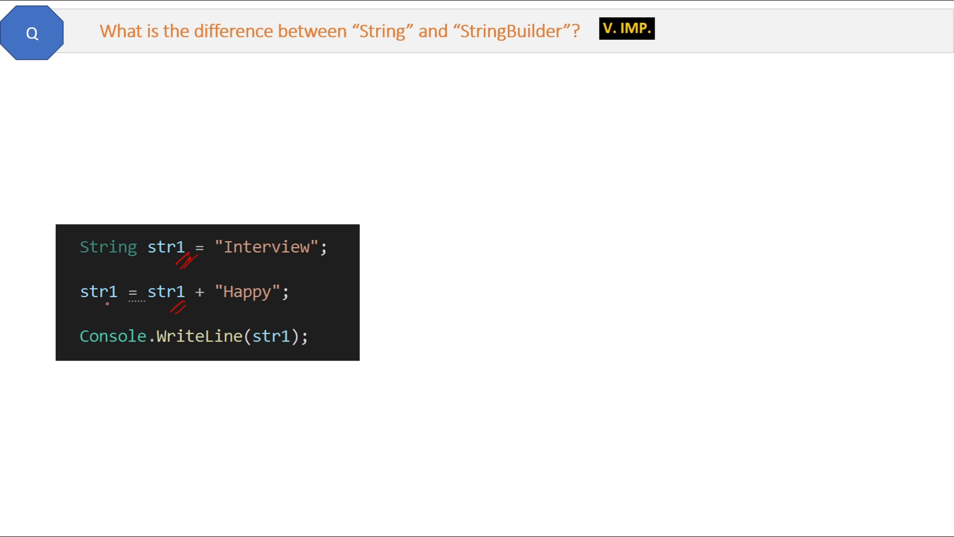
pyautogui.moveTo(106, 305); pyautogui.dragTo(128, 313)
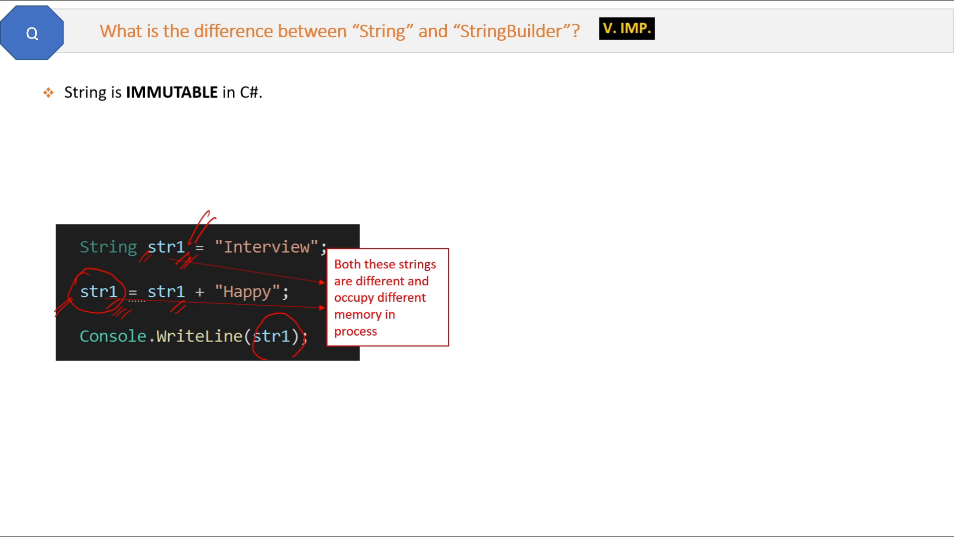
# - Reveal the explanation that assigning a value to a string creates a new string
pyautogui.write('It means if you defined one string then you couldn’t modify it. Every time you will assign some value')
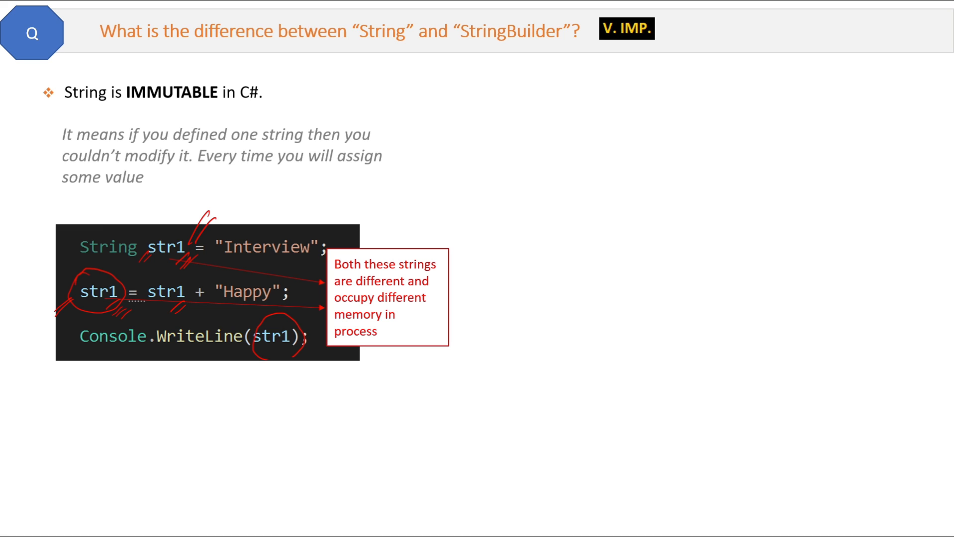
pyautogui.write('to it, it will create a new string.')
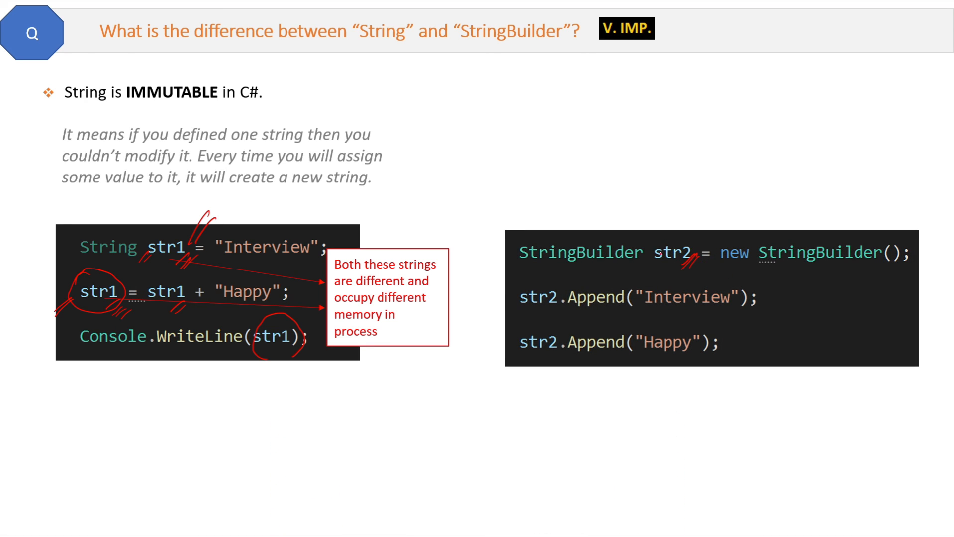
pyautogui.moveTo(627, 310)
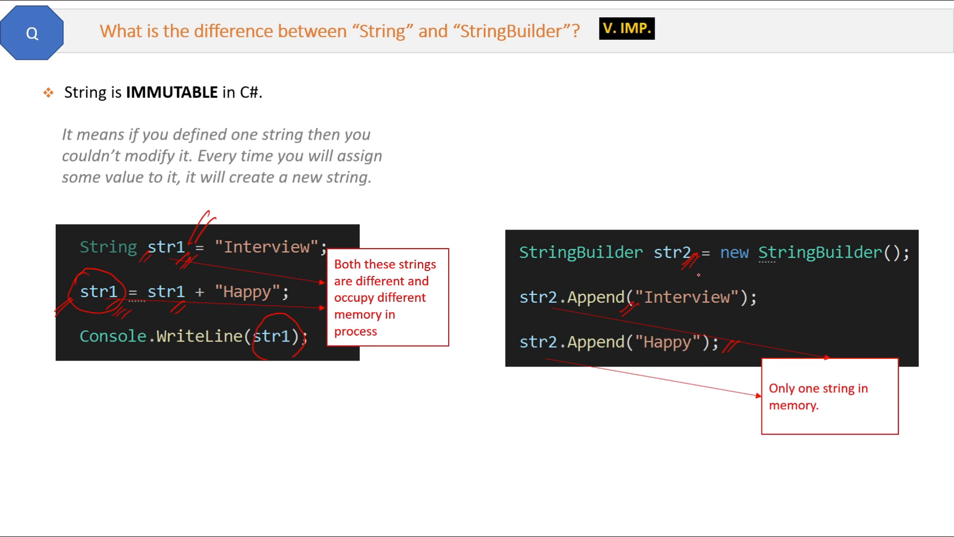
pyautogui.moveTo(706, 224)
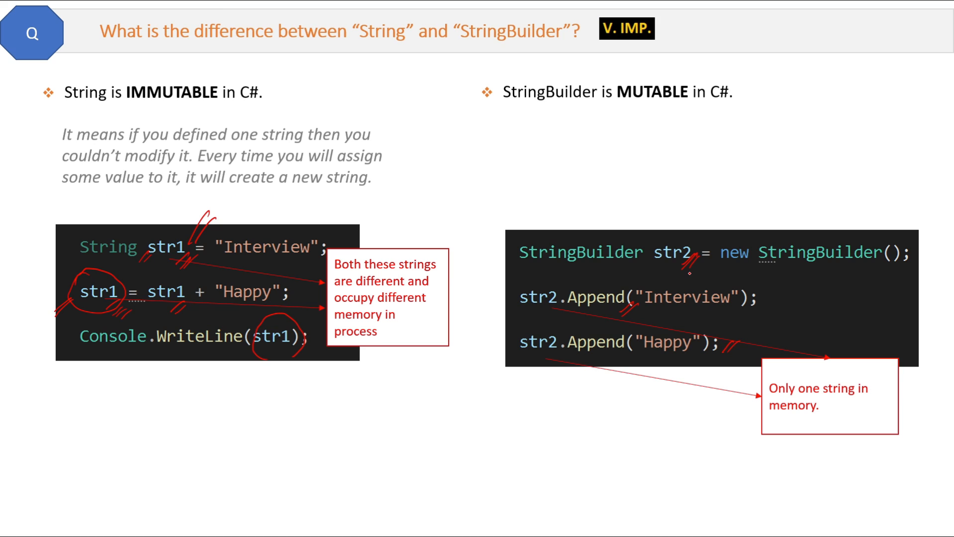
# - Reveal the StringBuilder explanation text beginning 'This means if any ma...'
pyautogui.write('This means if any ma')
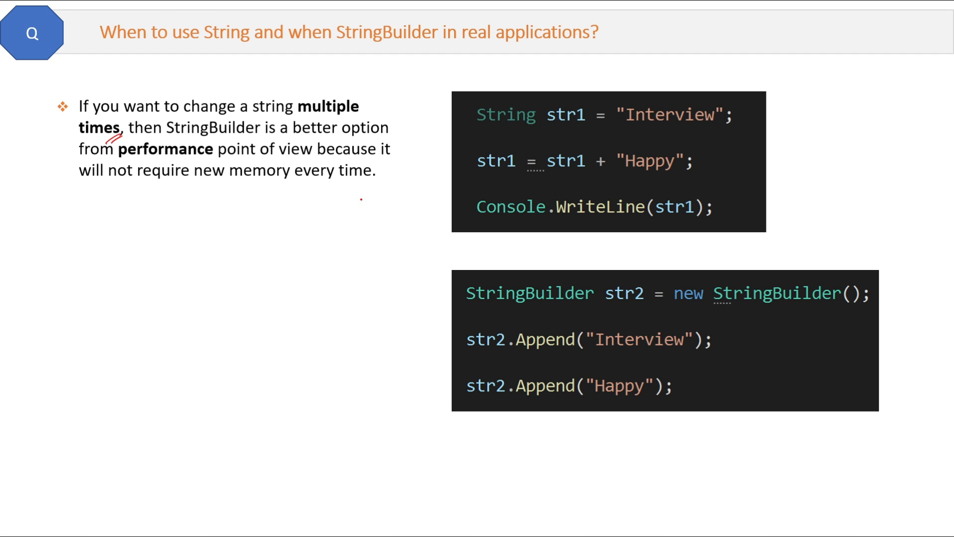
# - Draw a red ink mark pointing at the StringBuilder code block
pyautogui.moveTo(414, 316); pyautogui.dragTo(463, 262)
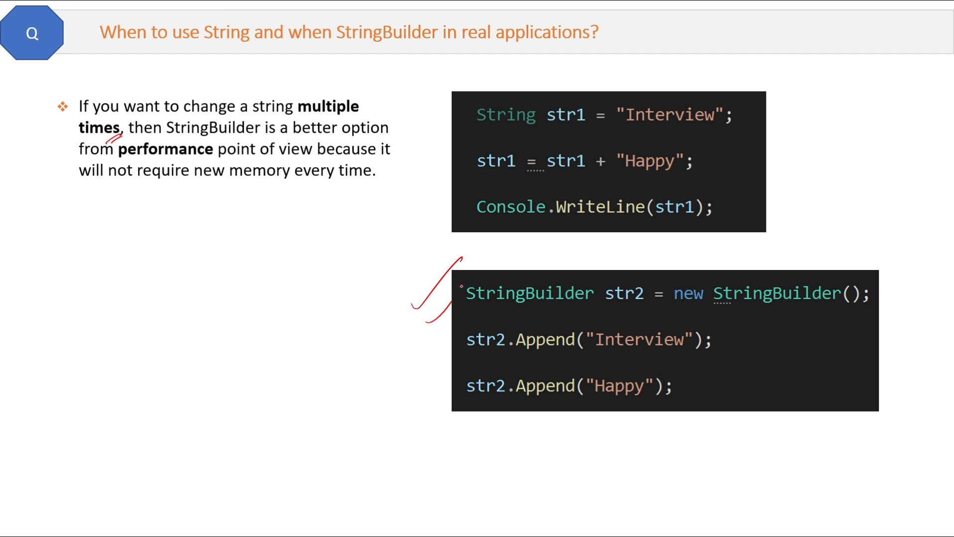